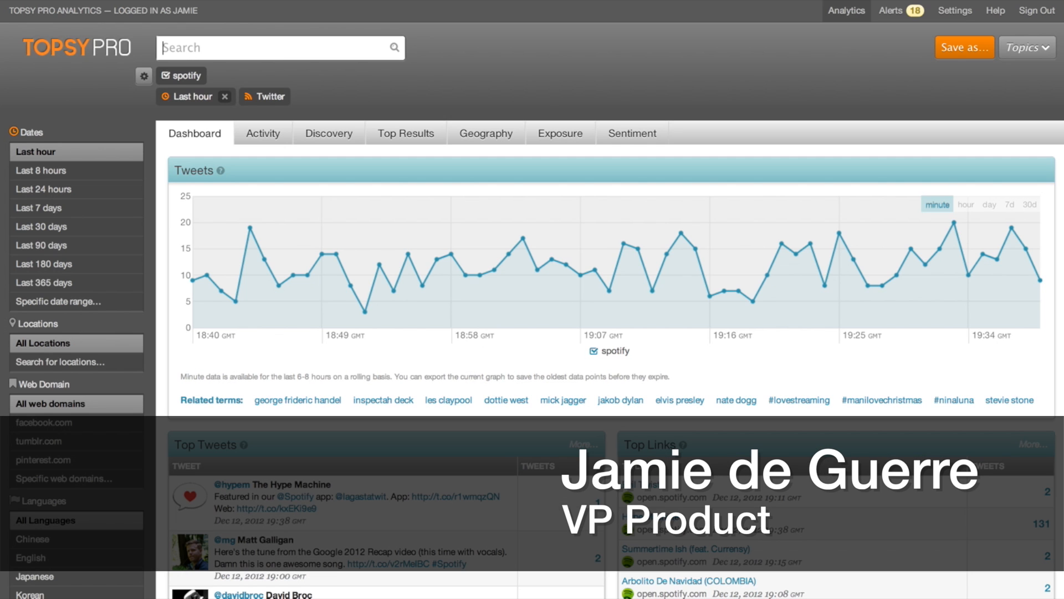
Step: Chart spotify tweet activity per day from start date 7/1/2010
left_click(278, 47)
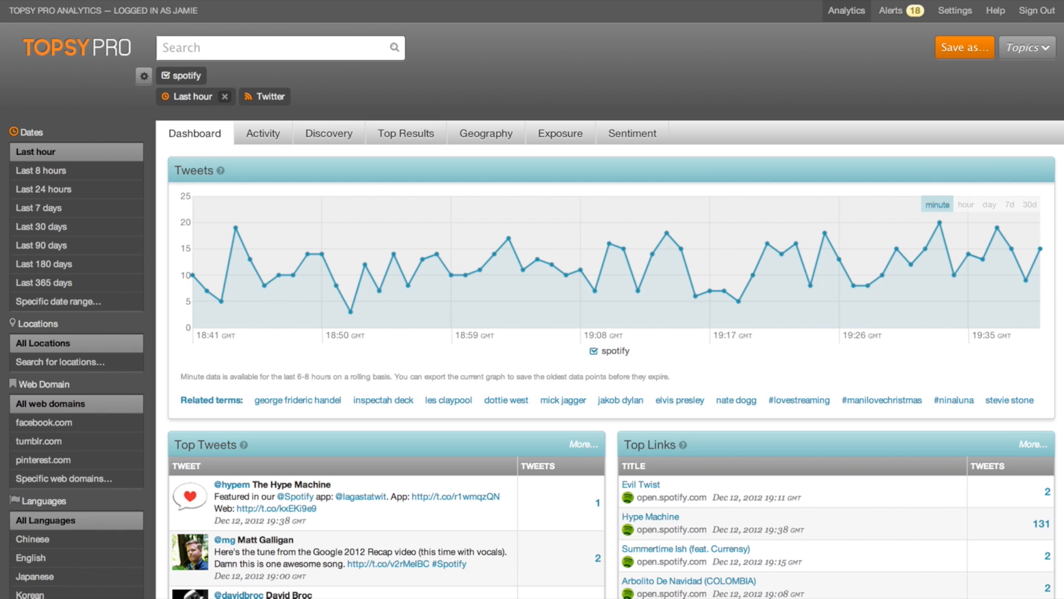
mouse_move(263, 133)
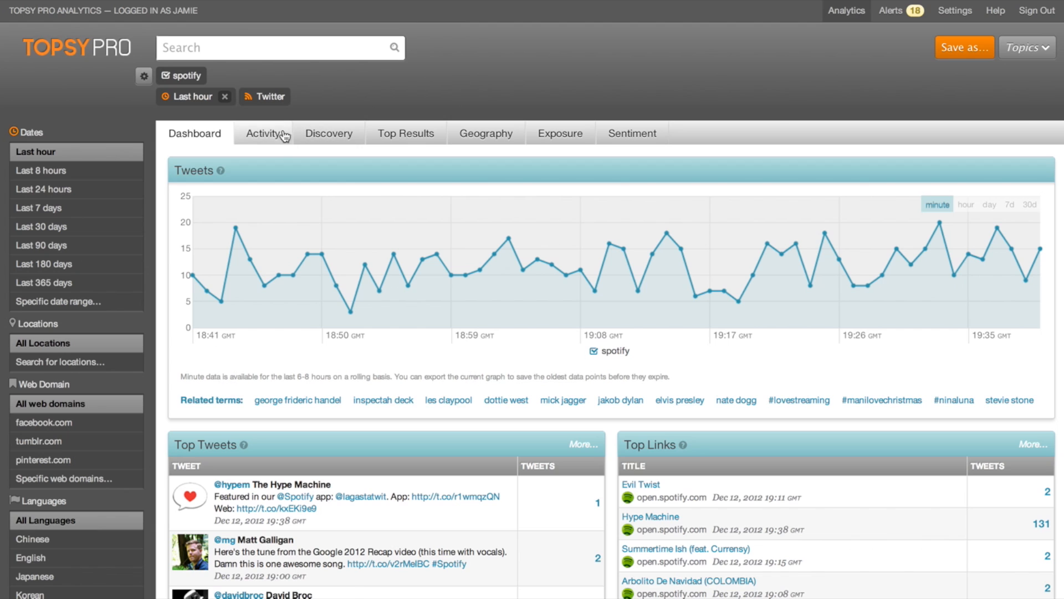
left_click(262, 133)
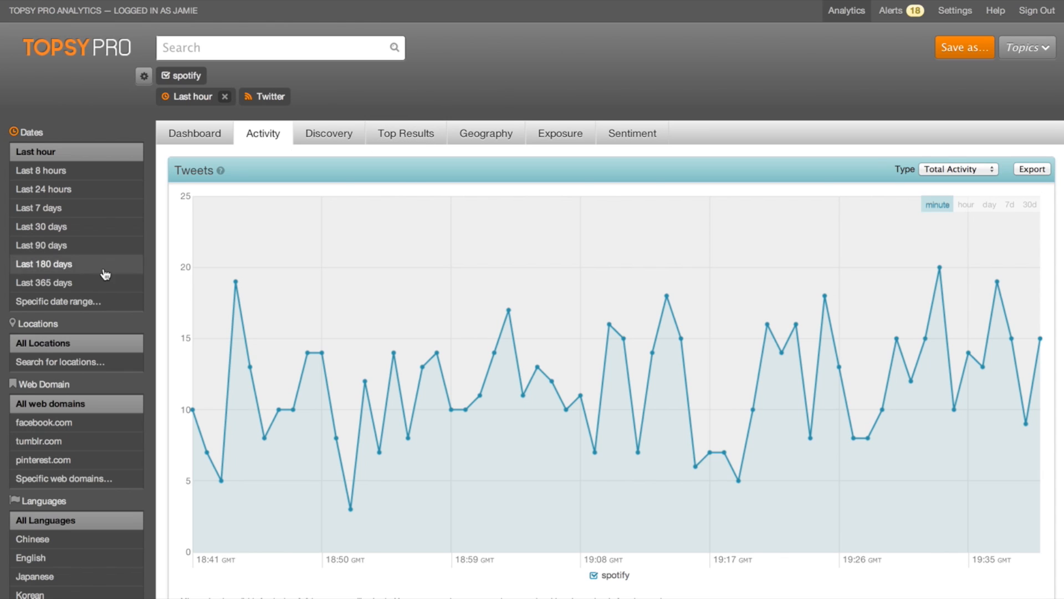
left_click(76, 301)
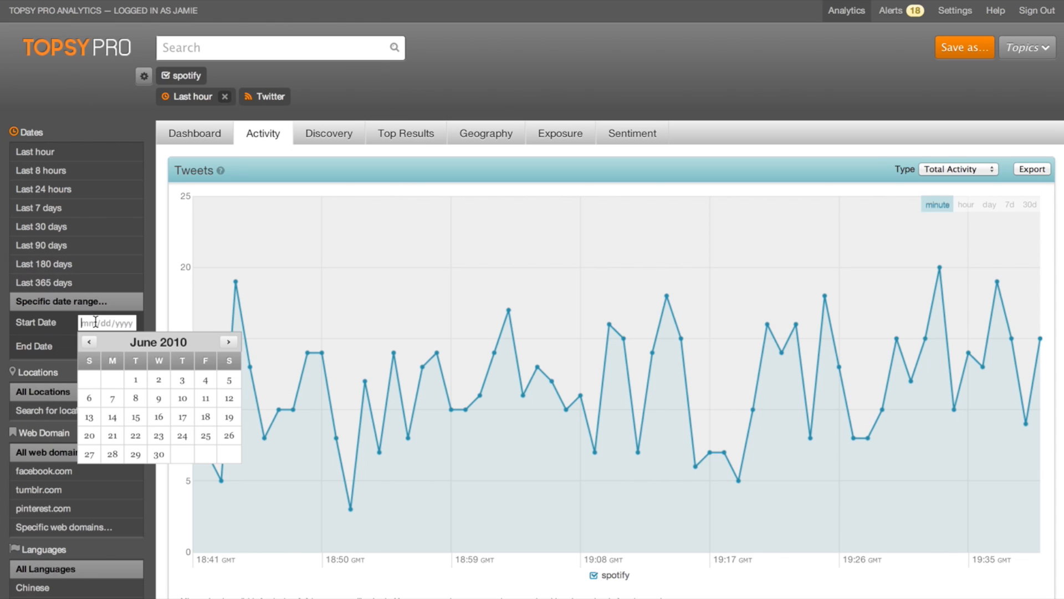
type("7/1")
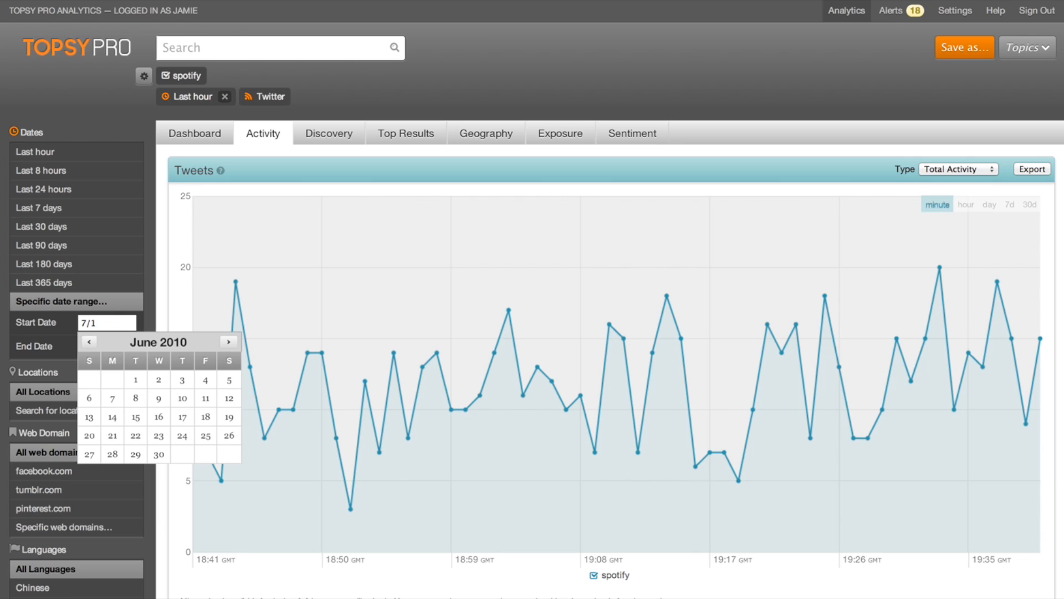
type("2010")
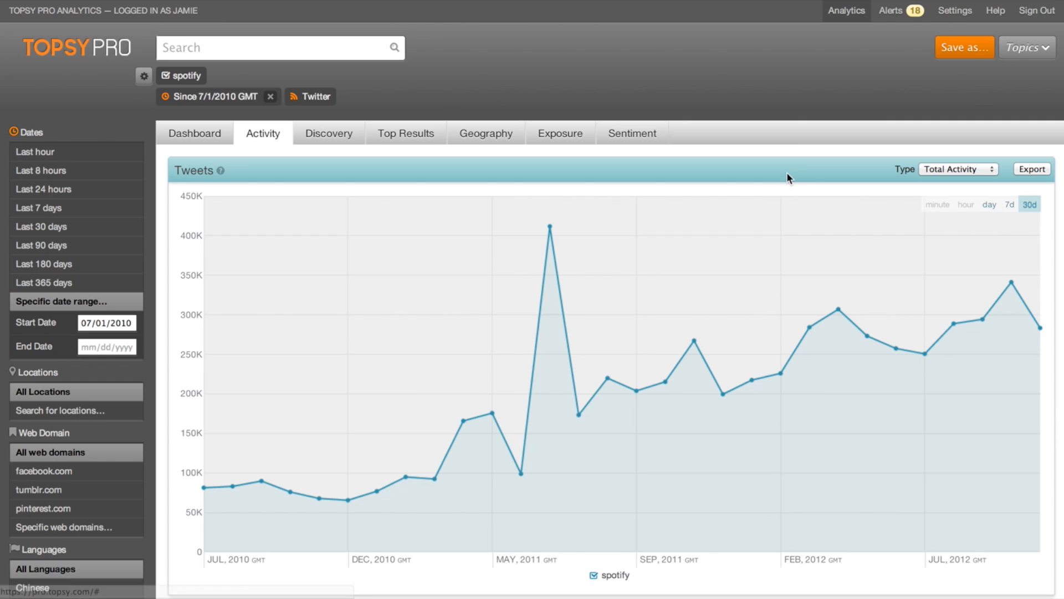
left_click(989, 205)
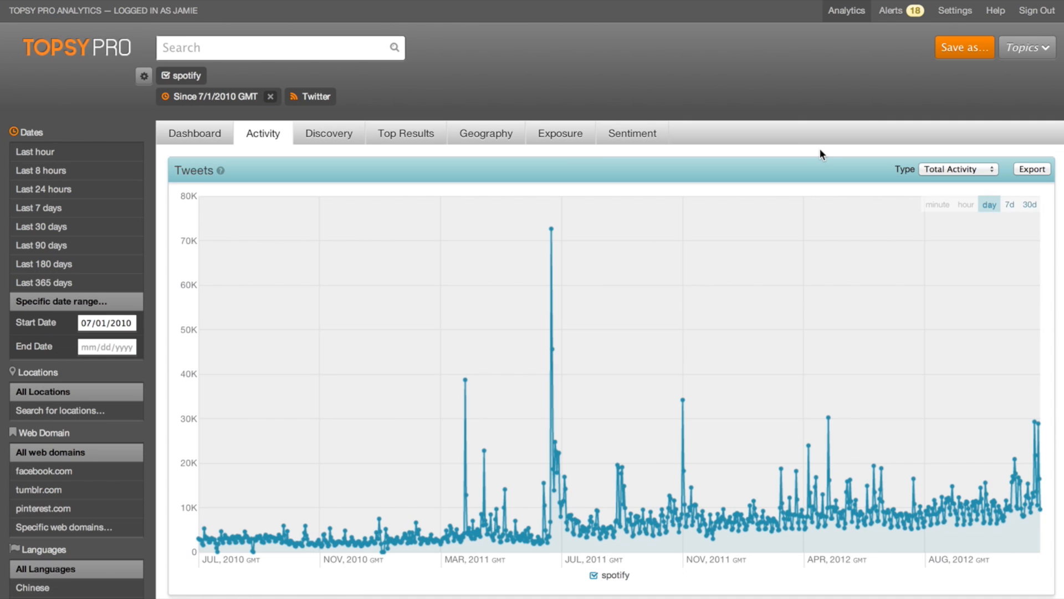
mouse_move(721, 296)
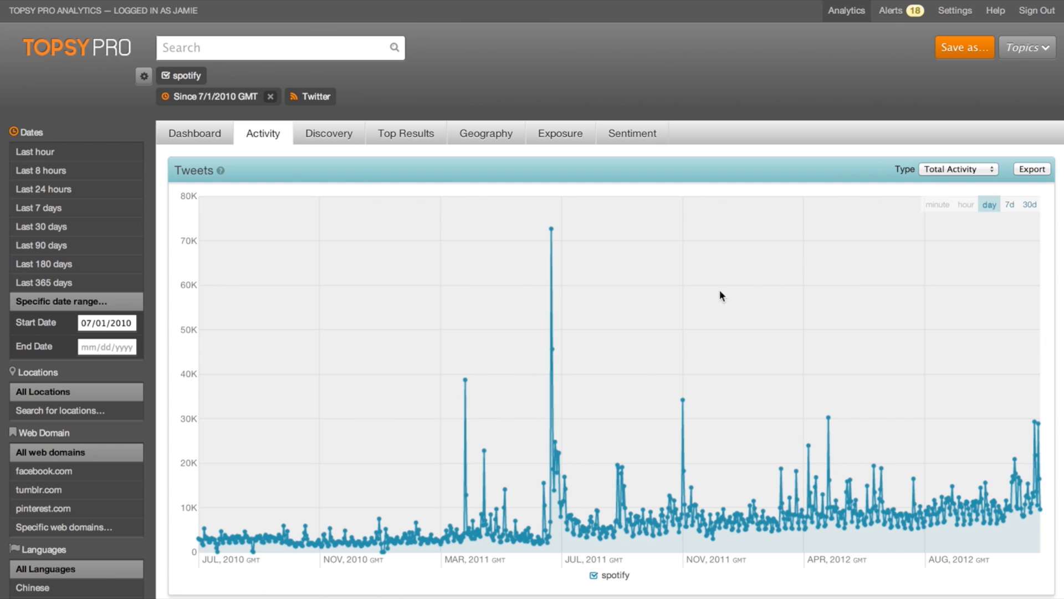
mouse_move(551, 230)
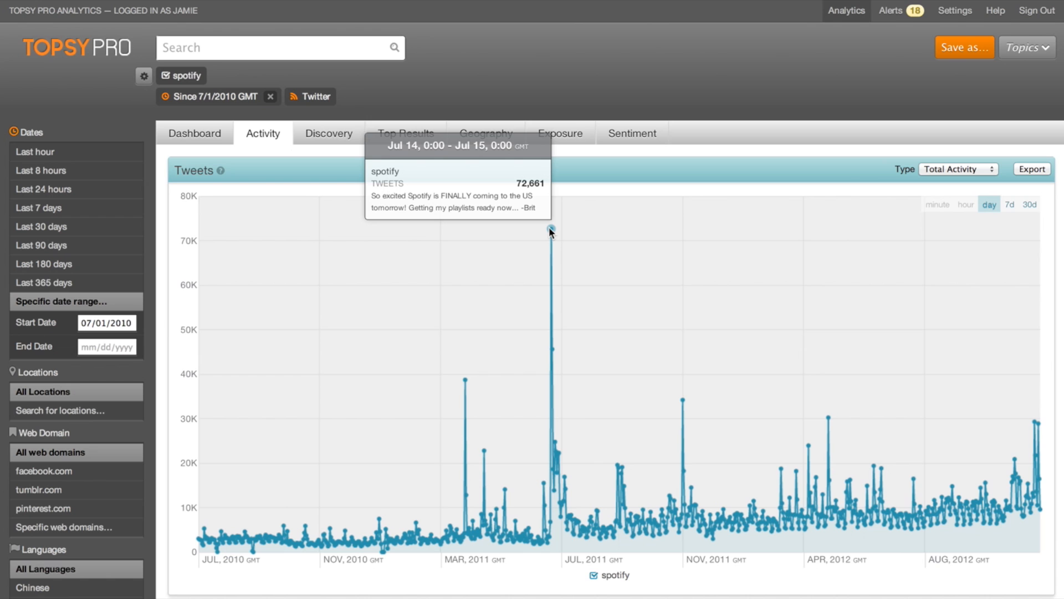
scroll("down", 3)
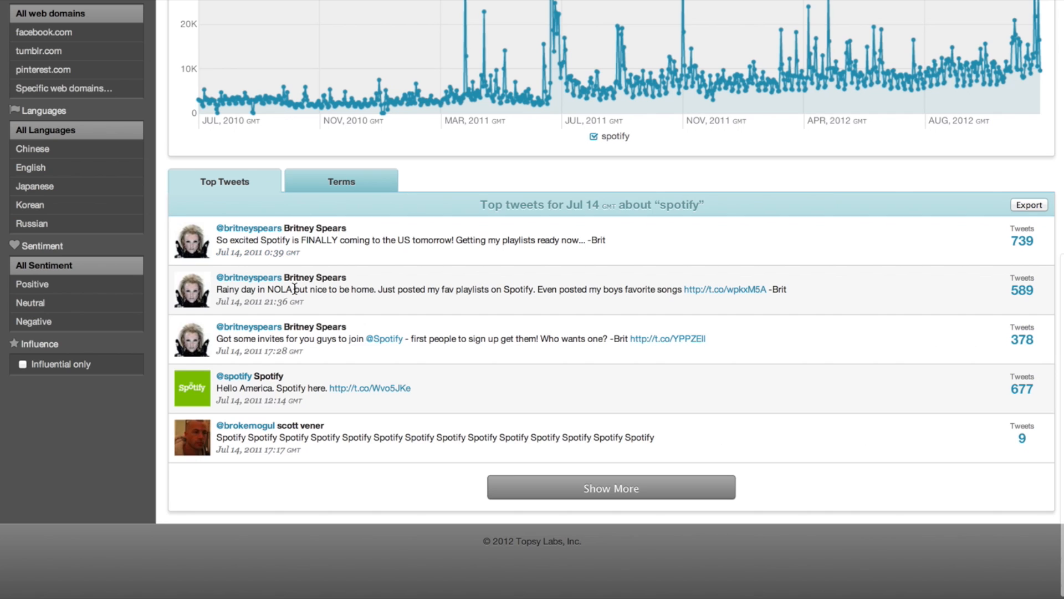
mouse_move(87, 482)
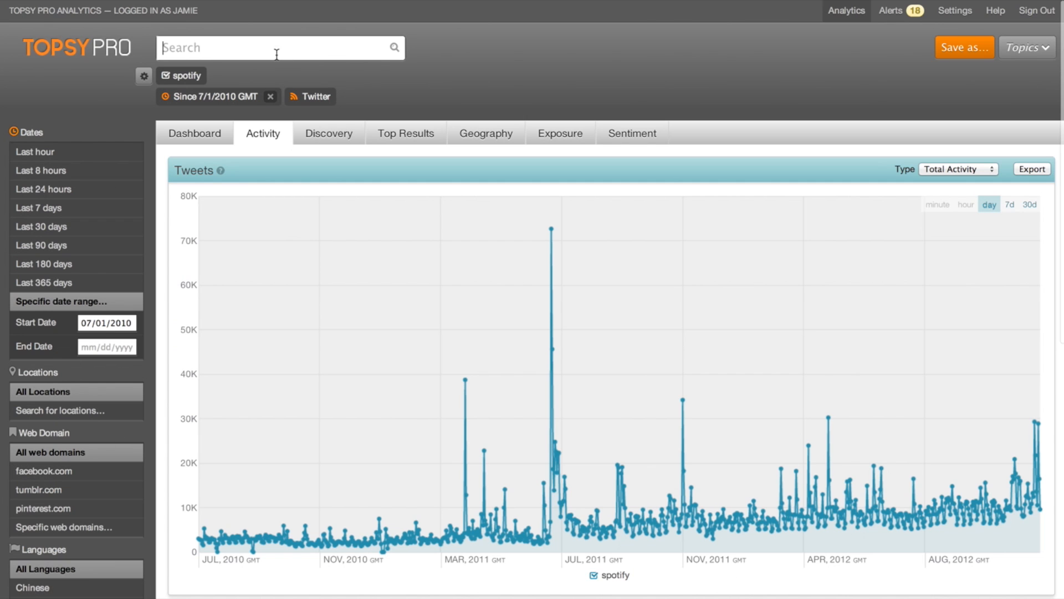
Step: Add the #spotify hashtag as a second term on the daily activity chart
type("#spo")
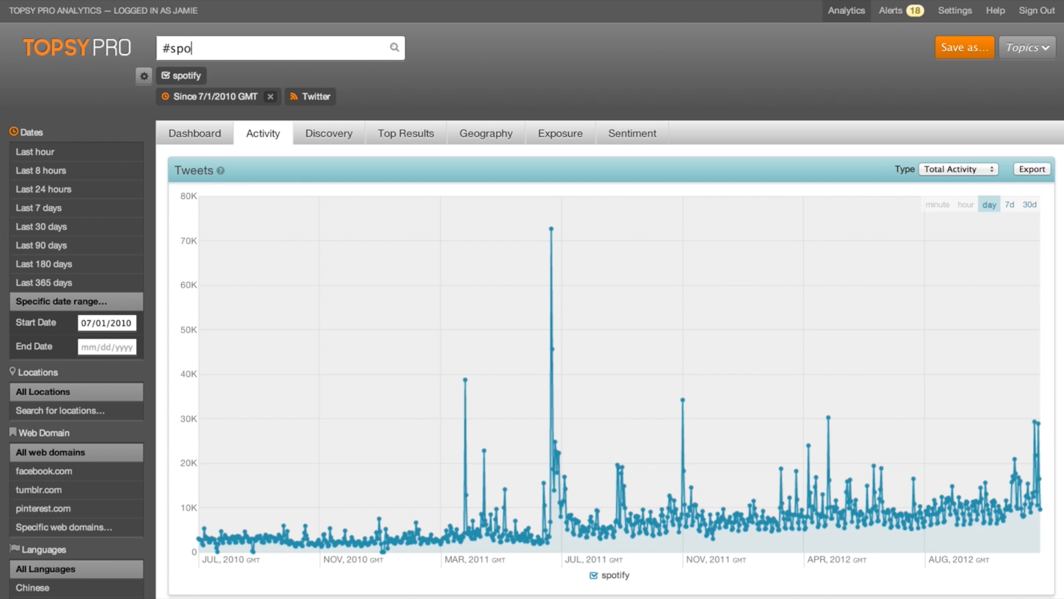
key("Enter")
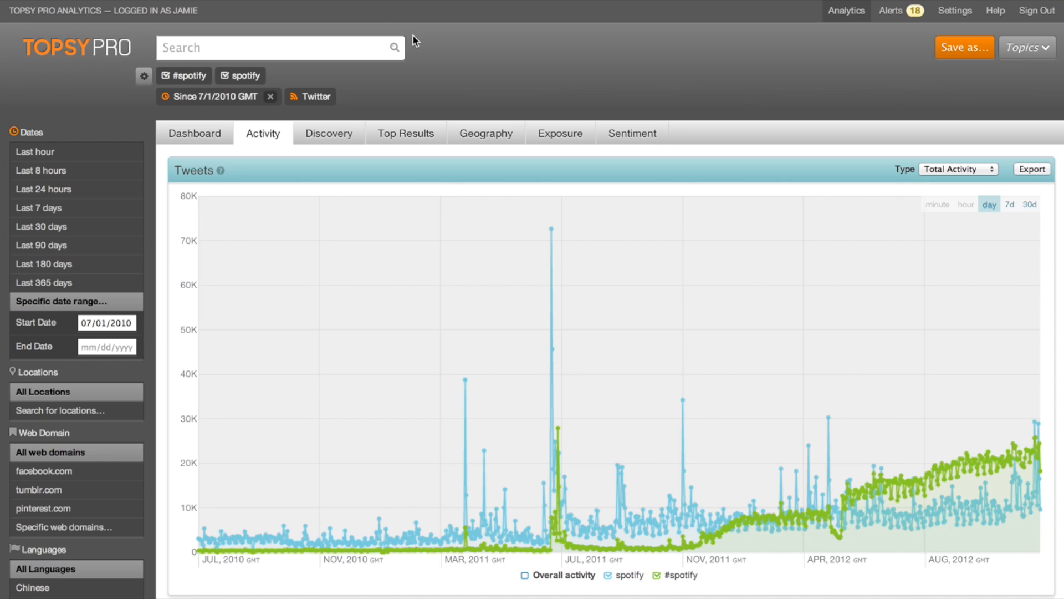
mouse_move(378, 37)
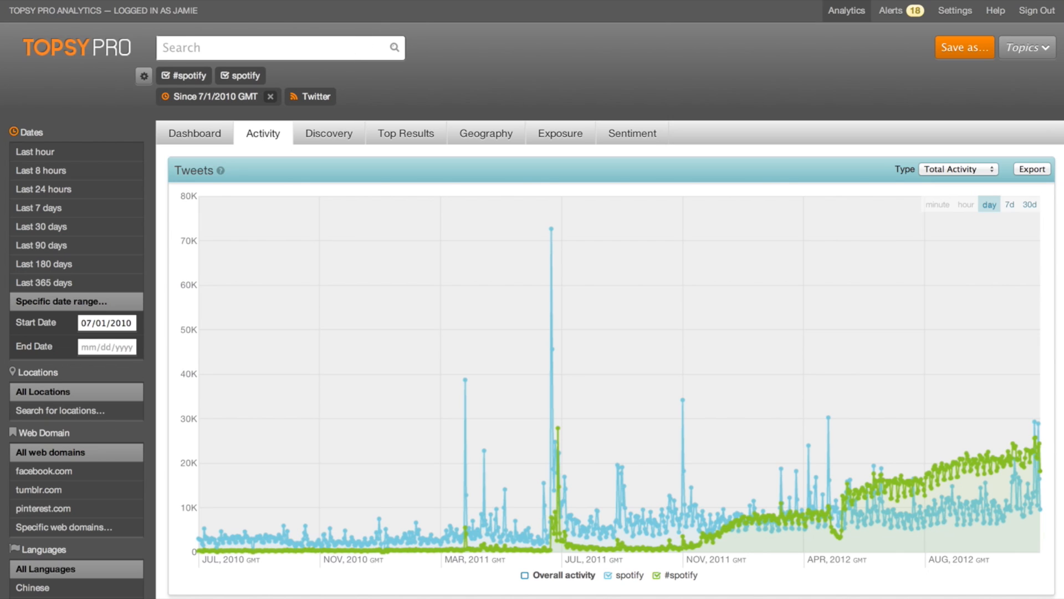
Step: Add itunes and pandora as terms and re-enable spotify on the chart
type("itunes,pandora")
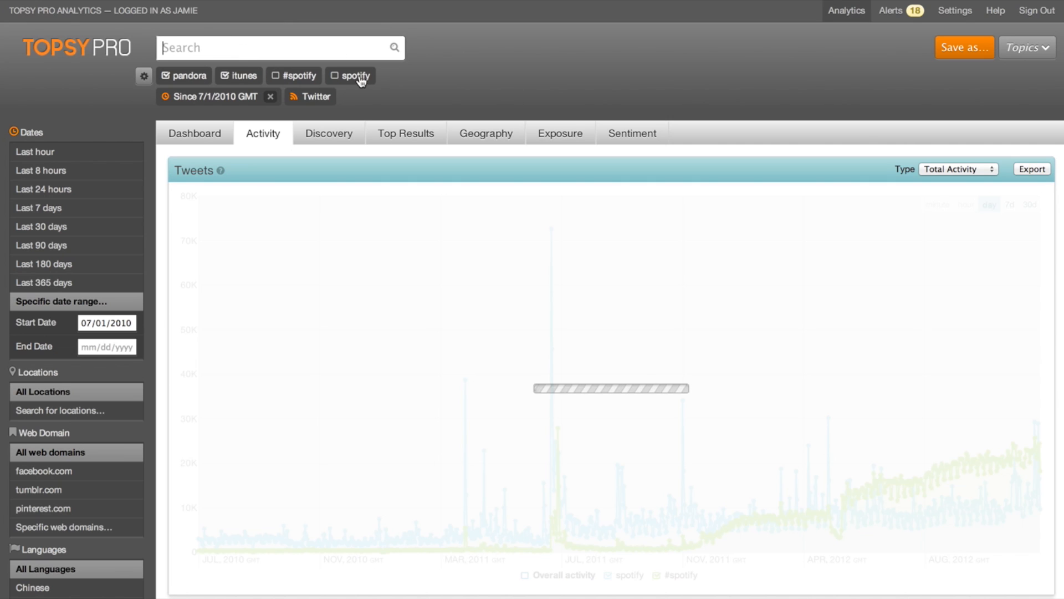
left_click(332, 75)
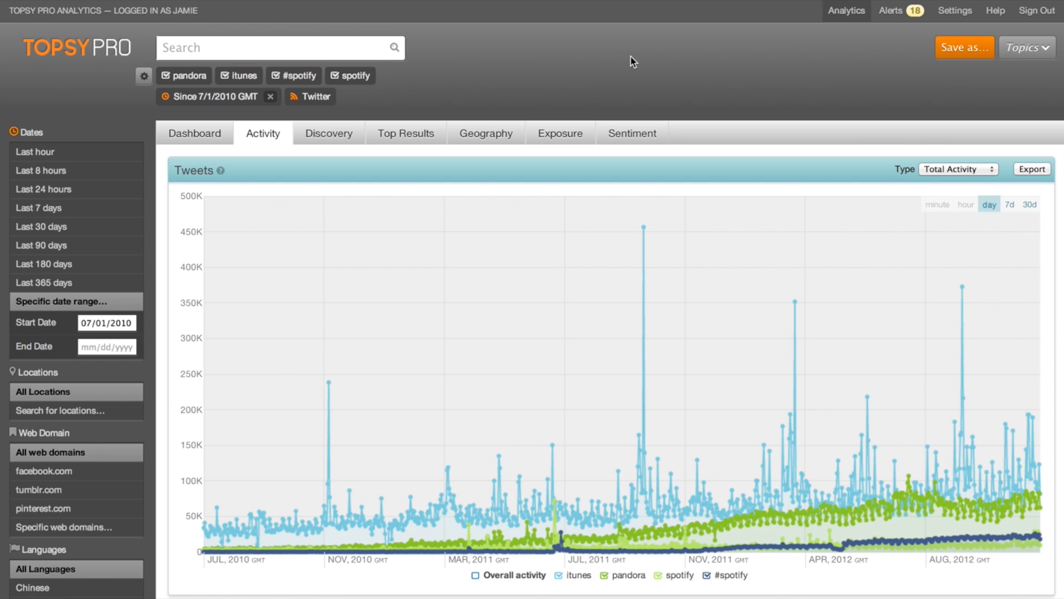
scroll("down", 3)
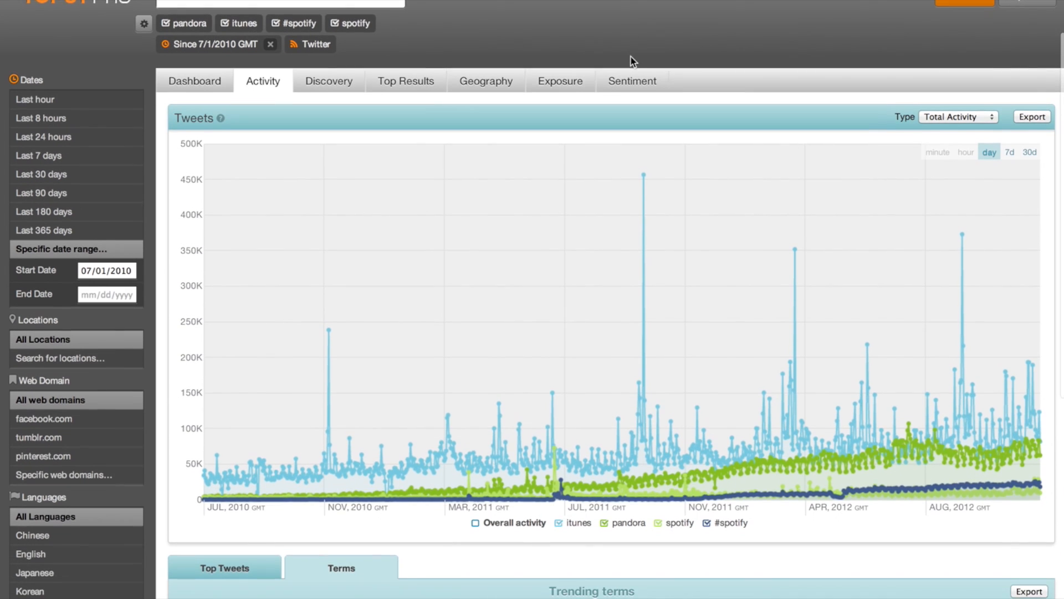
scroll("down", 3)
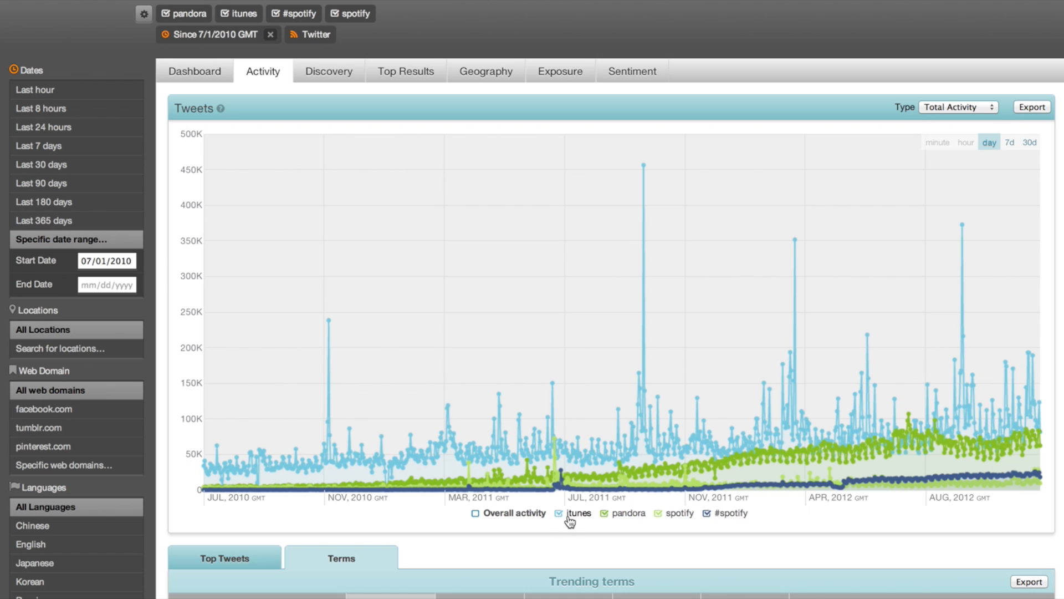
Step: Untick itunes in the chart legend, rescaling the chart to 120K
left_click(559, 513)
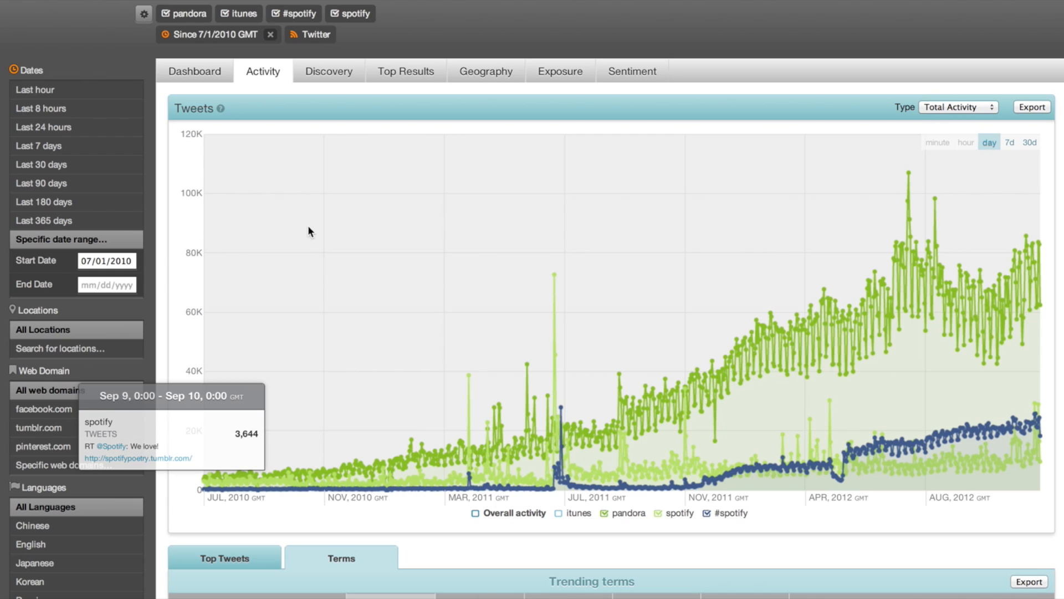
mouse_move(250, 236)
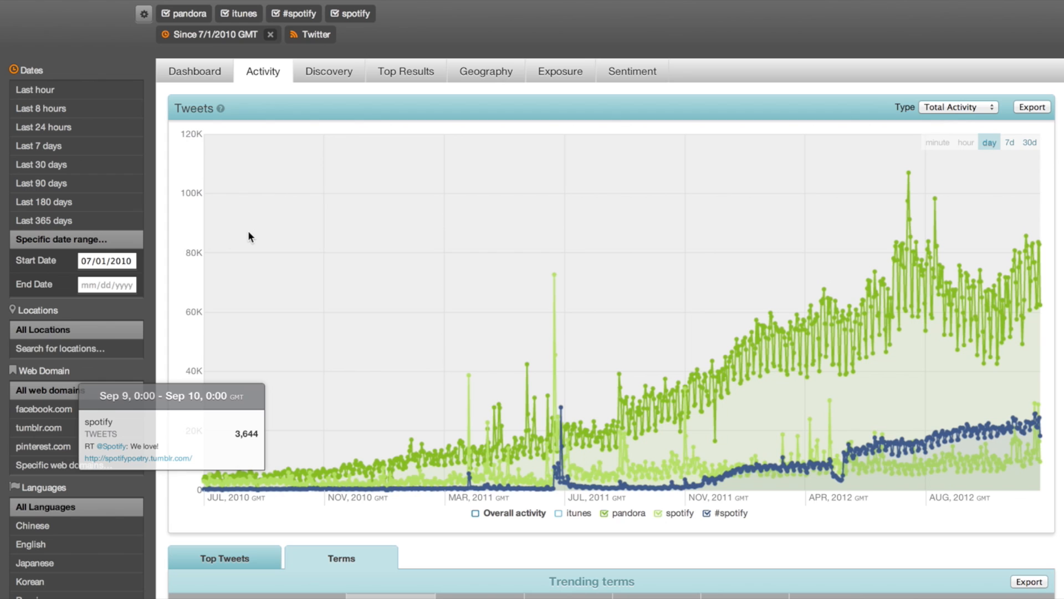
Step: Switch to the Exposure view showing 365-day gross impressions for the four terms
left_click(559, 71)
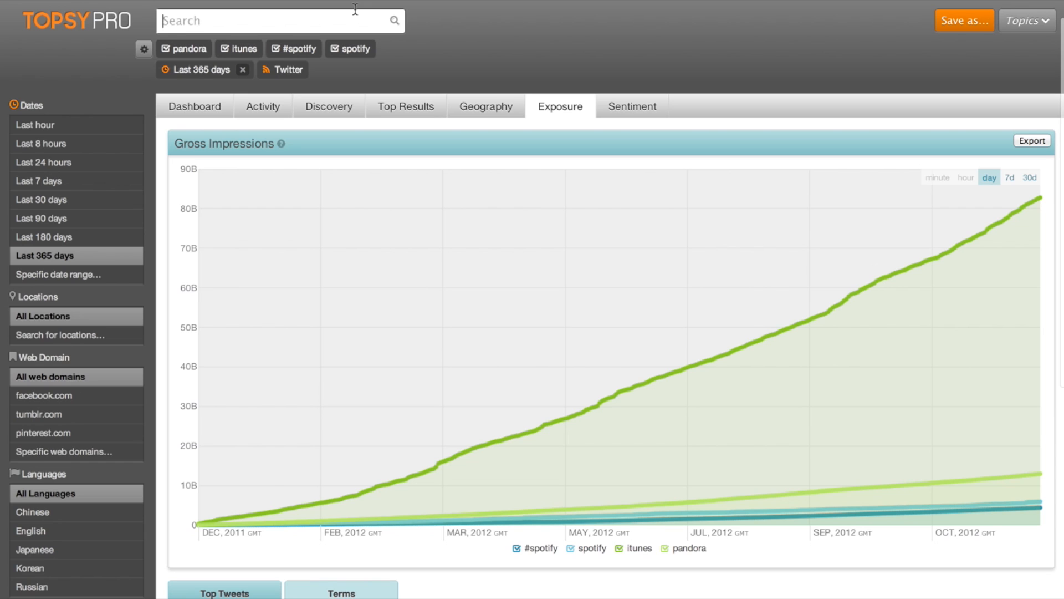
type("@pandora_radio<")
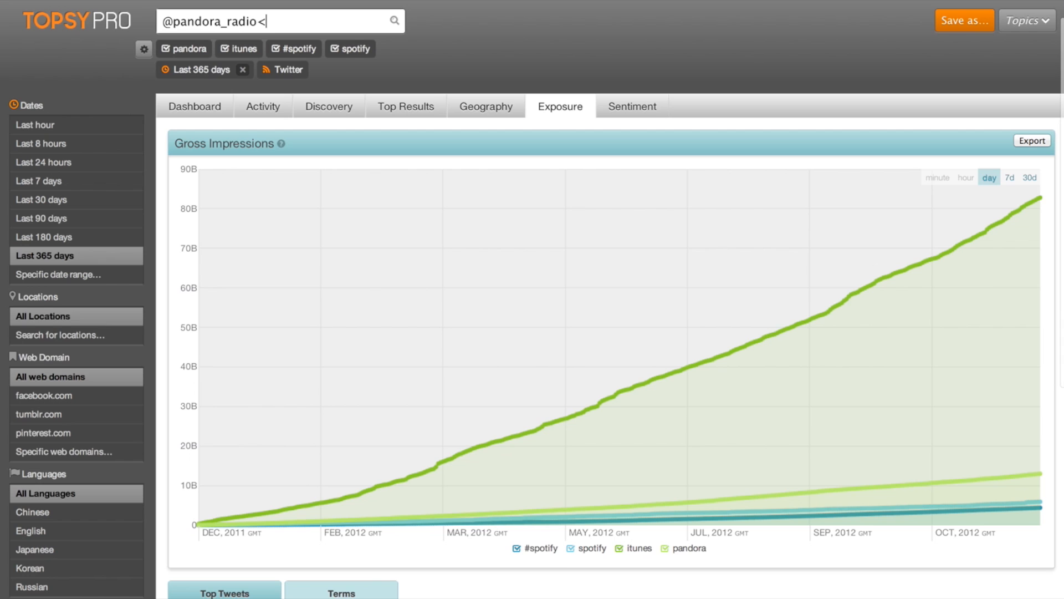
type(", @spot")
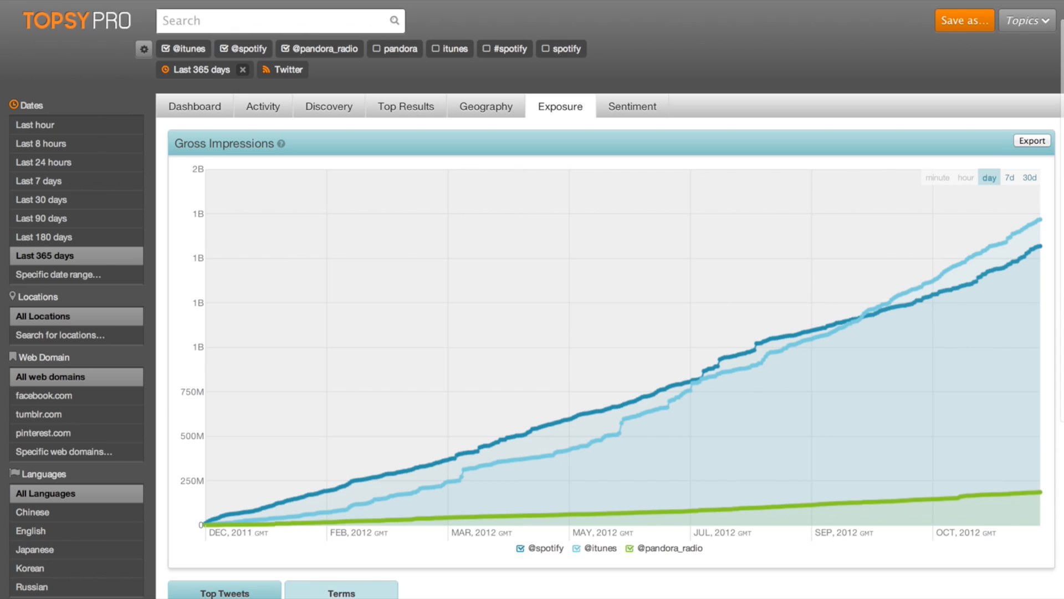
mouse_move(692, 471)
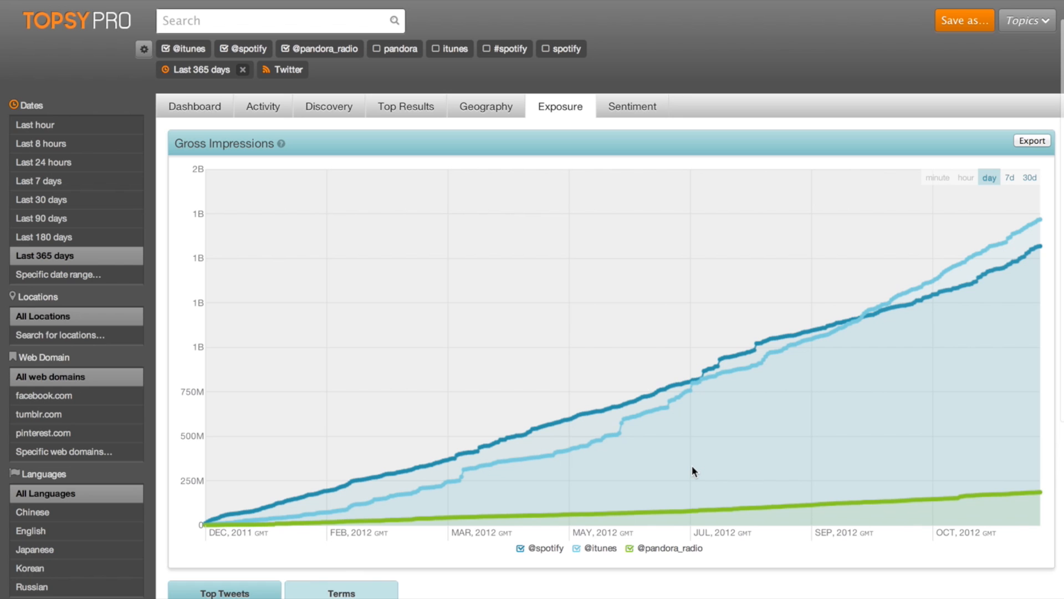
mouse_move(622, 426)
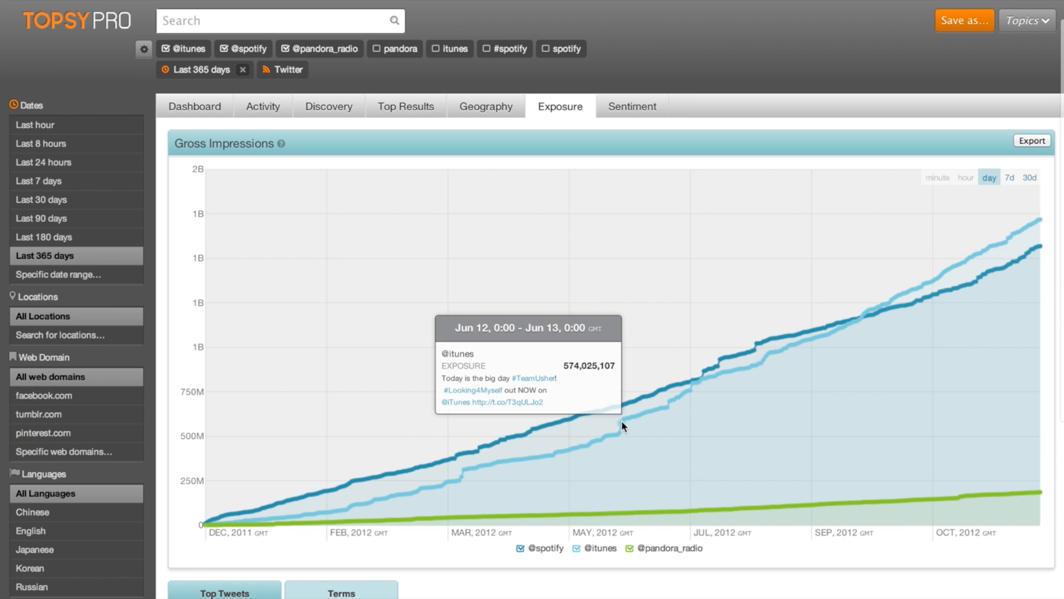
scroll("down", 3)
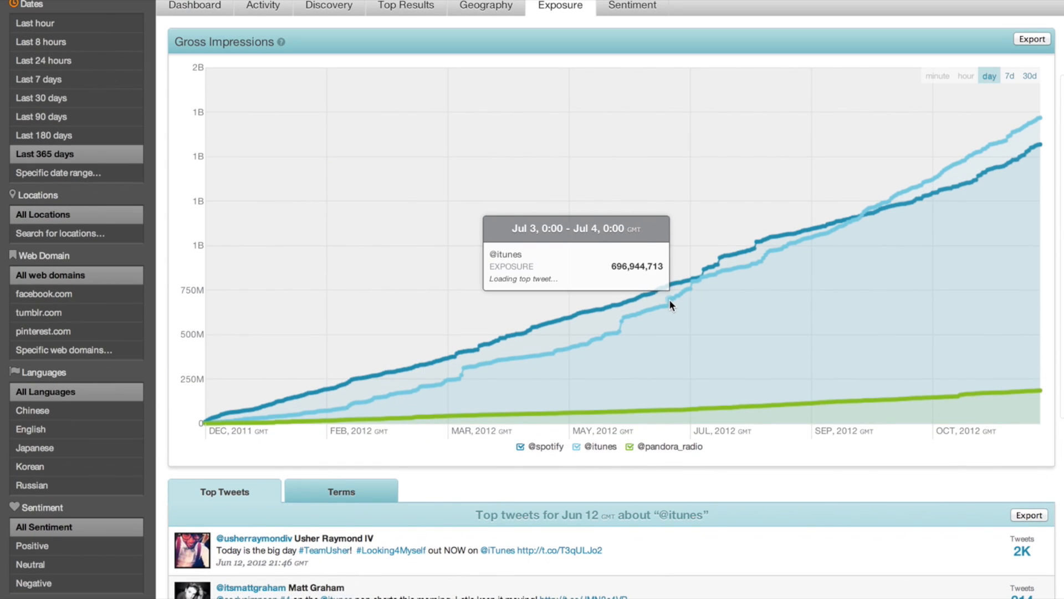
scroll("down", 3)
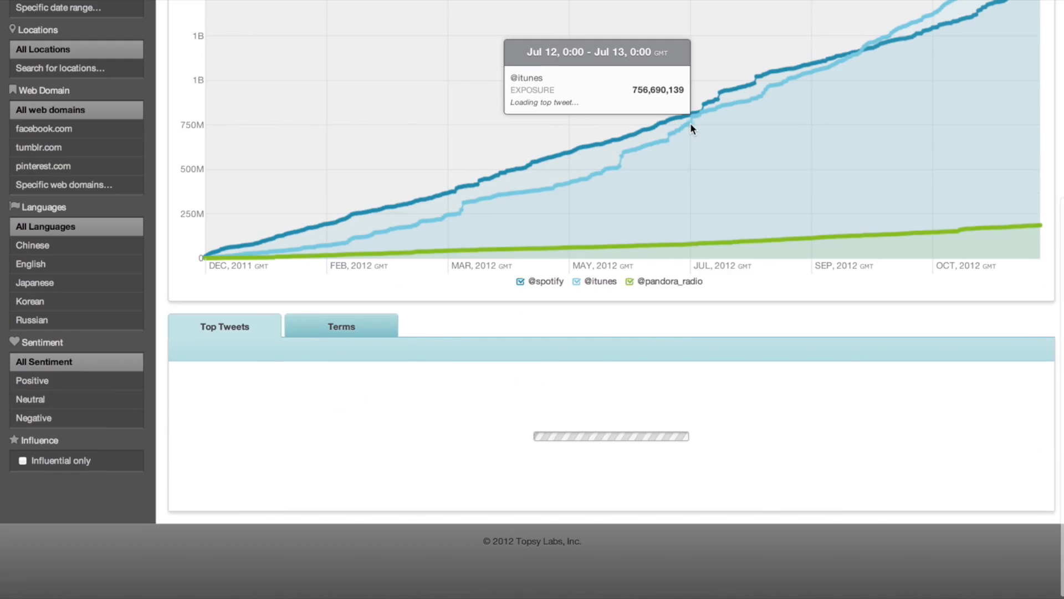
scroll("down", 3)
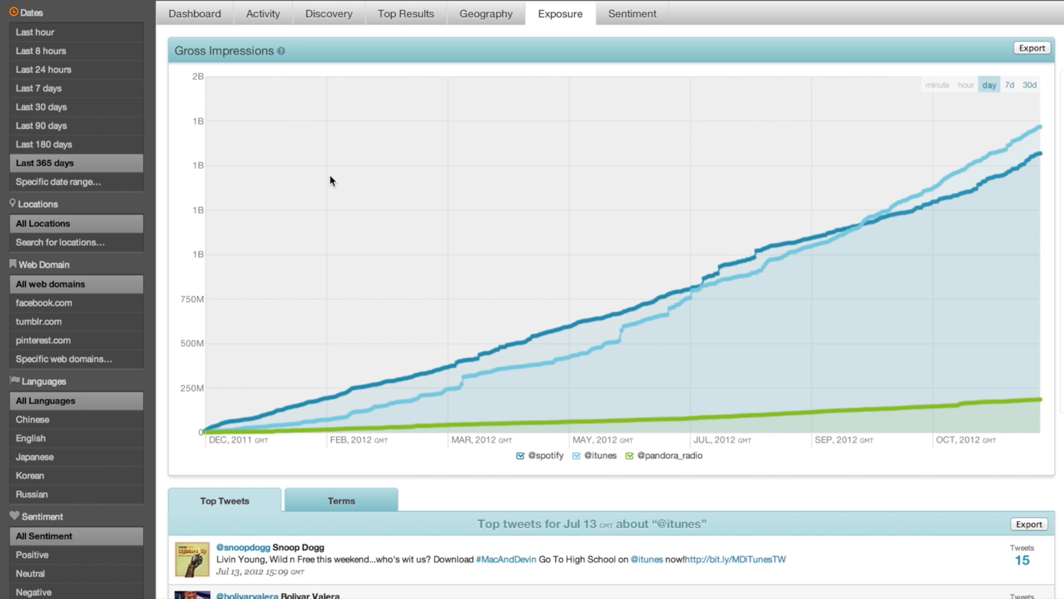
mouse_move(514, 188)
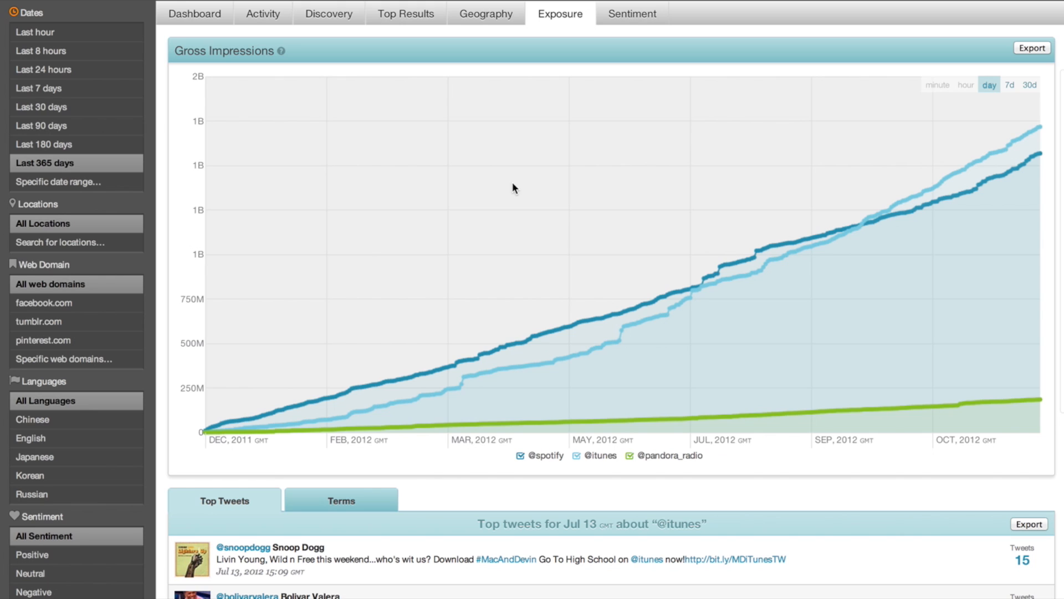
mouse_move(631, 205)
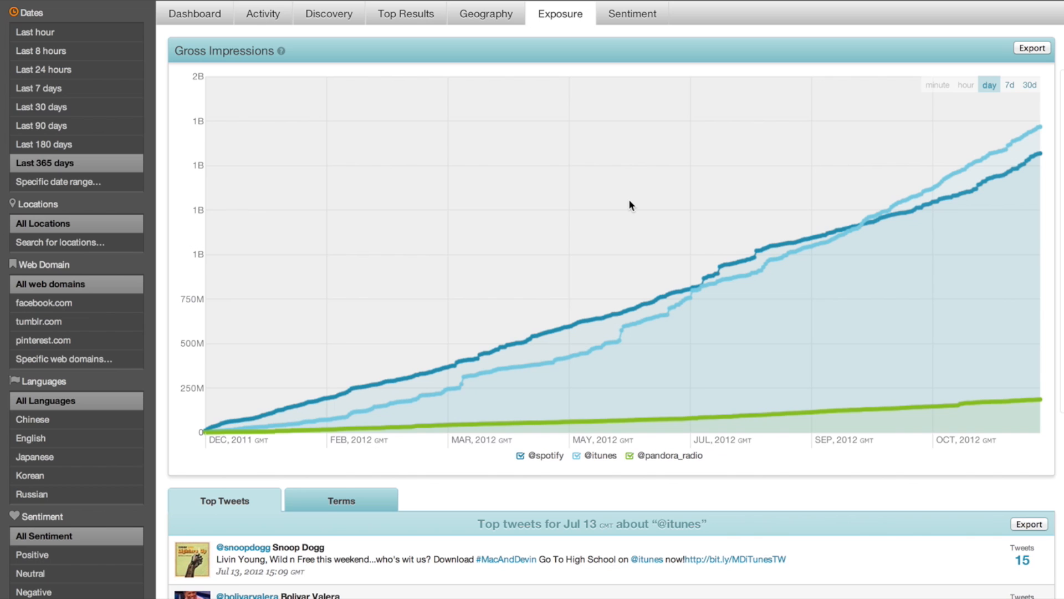
mouse_move(693, 273)
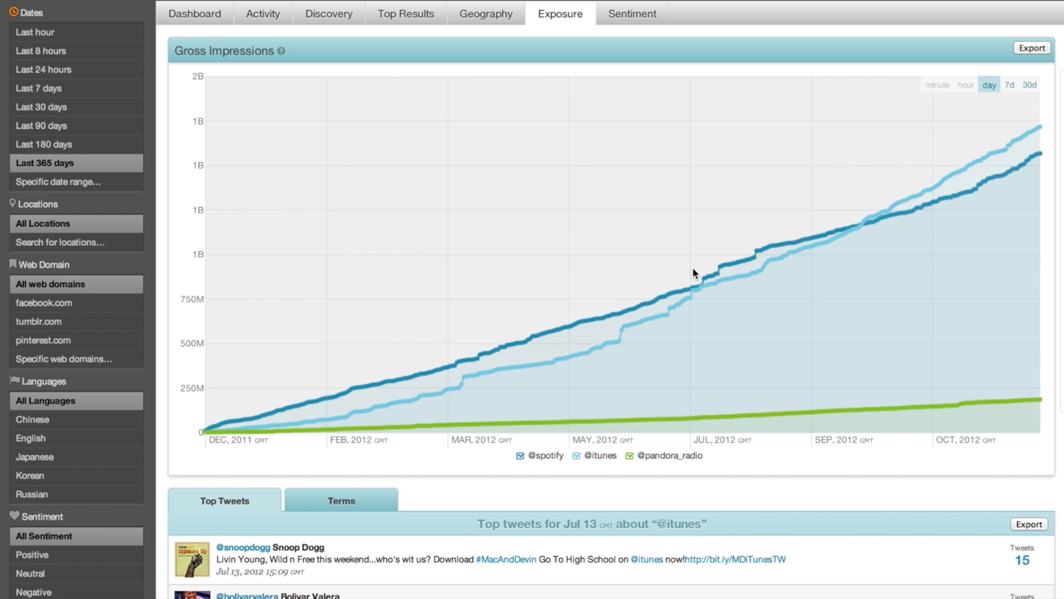
mouse_move(702, 281)
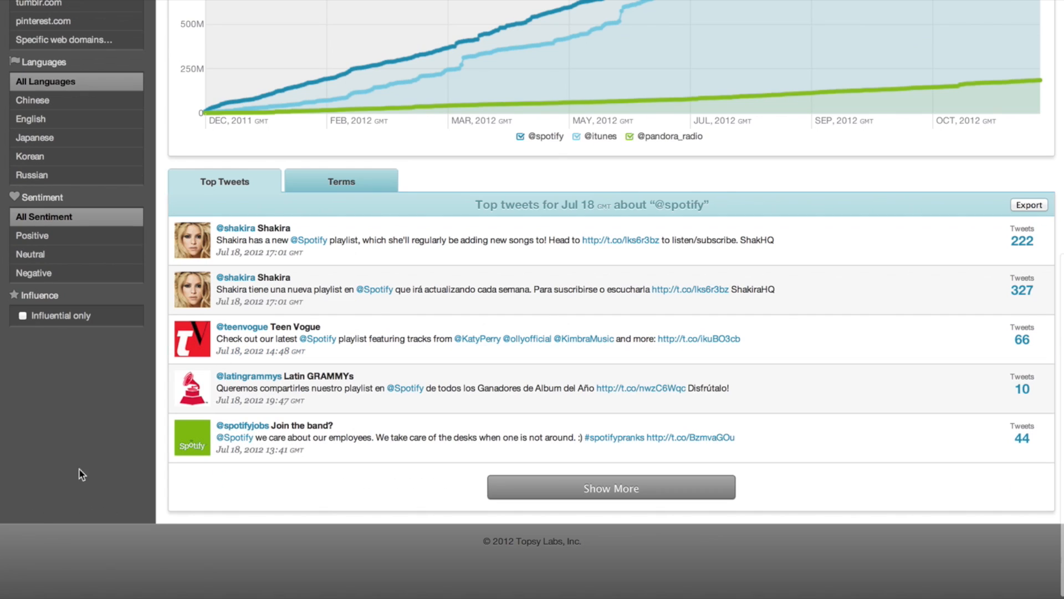
mouse_move(40, 512)
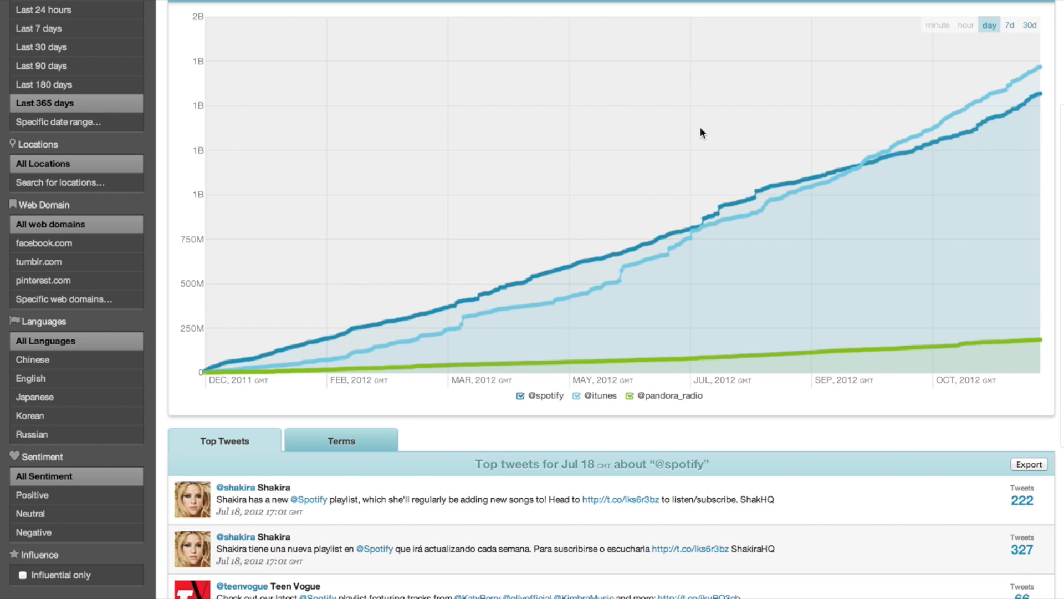
mouse_move(722, 197)
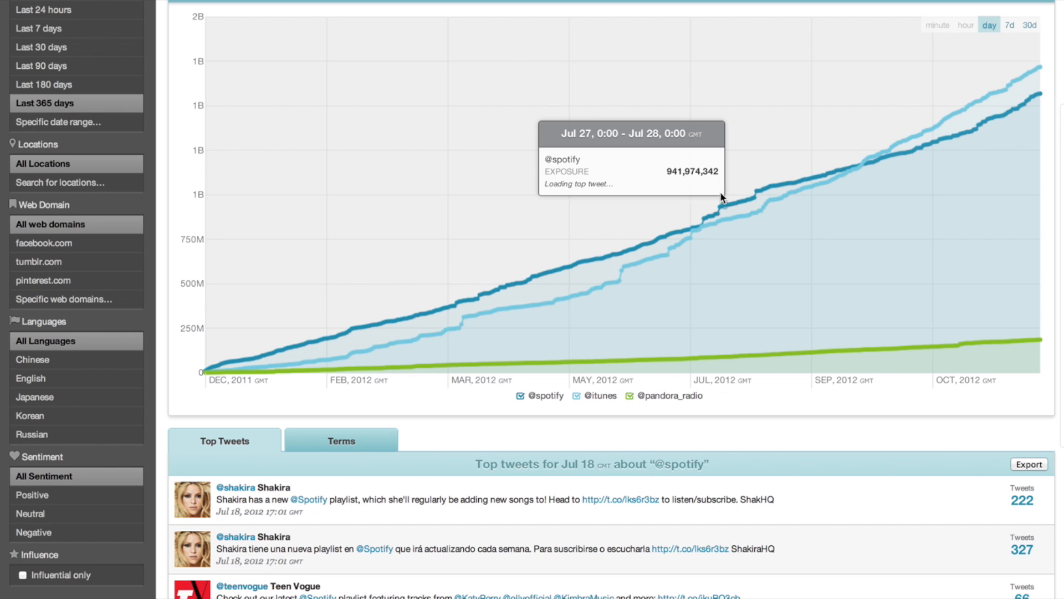
scroll("down", 3)
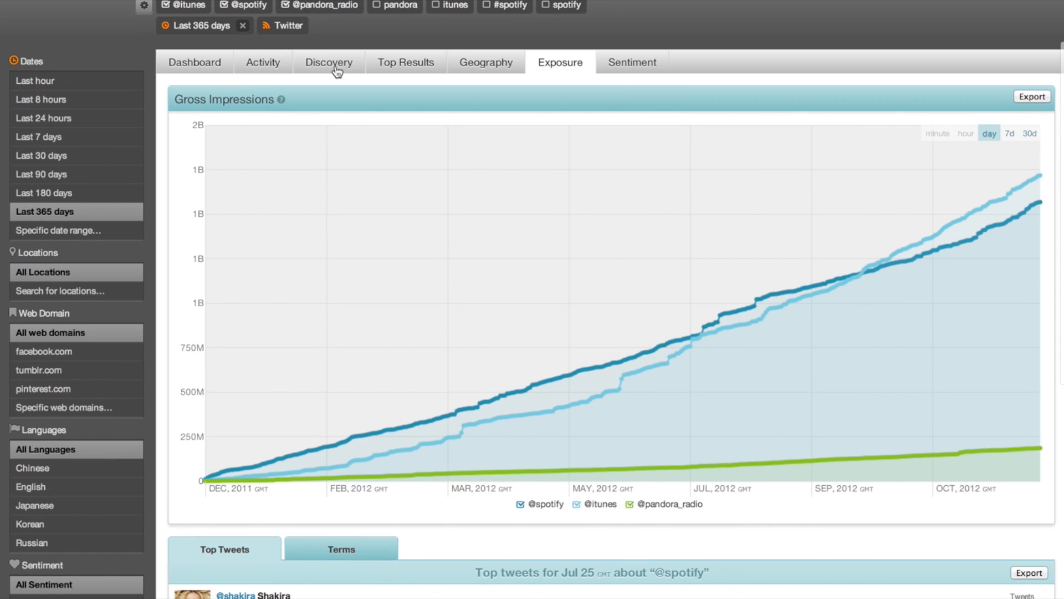
mouse_move(758, 302)
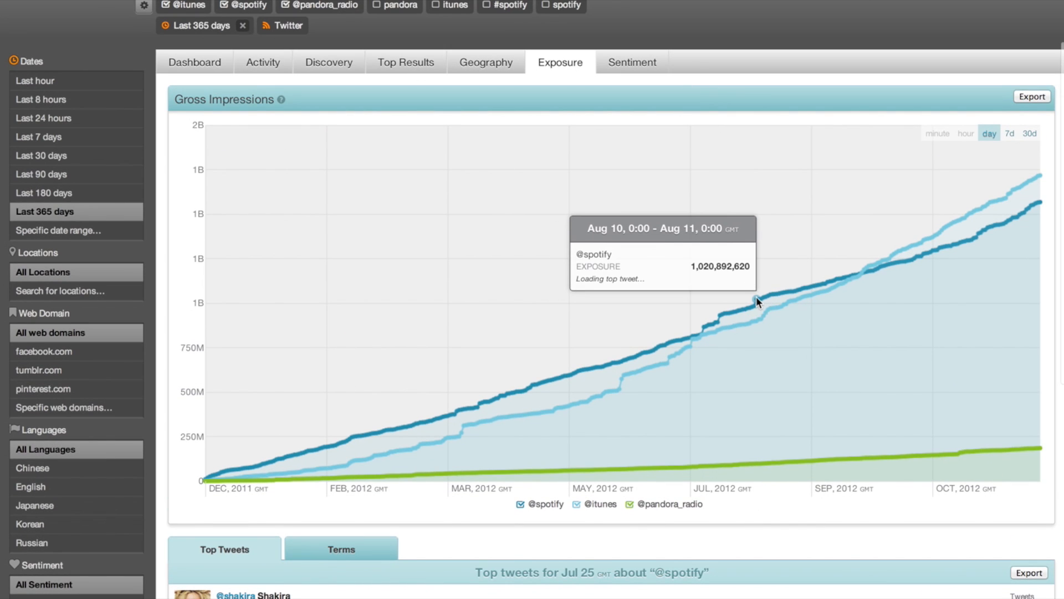
scroll("down", 3)
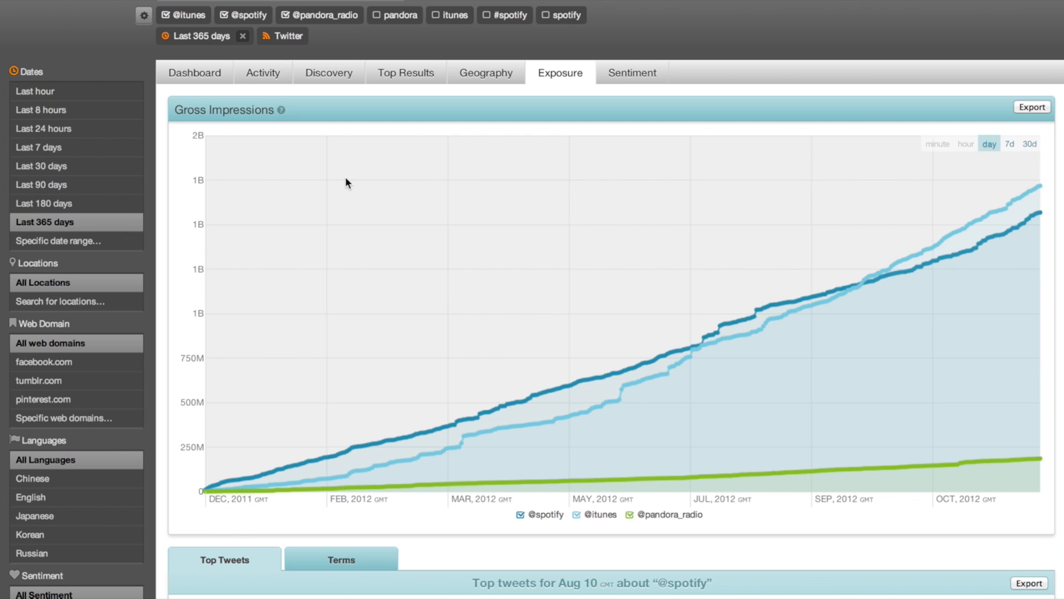
mouse_move(818, 341)
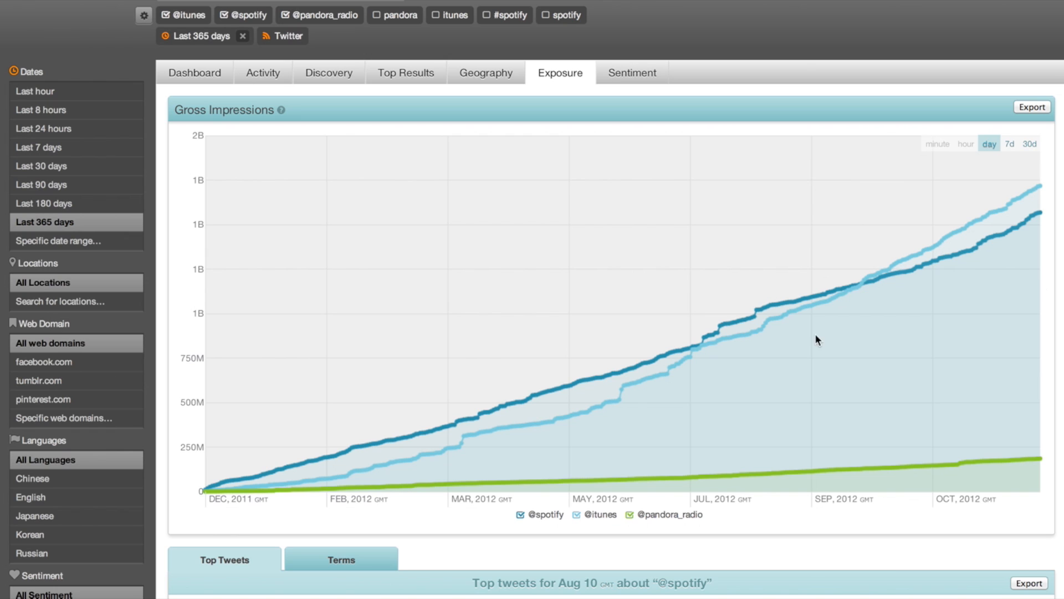
mouse_move(476, 244)
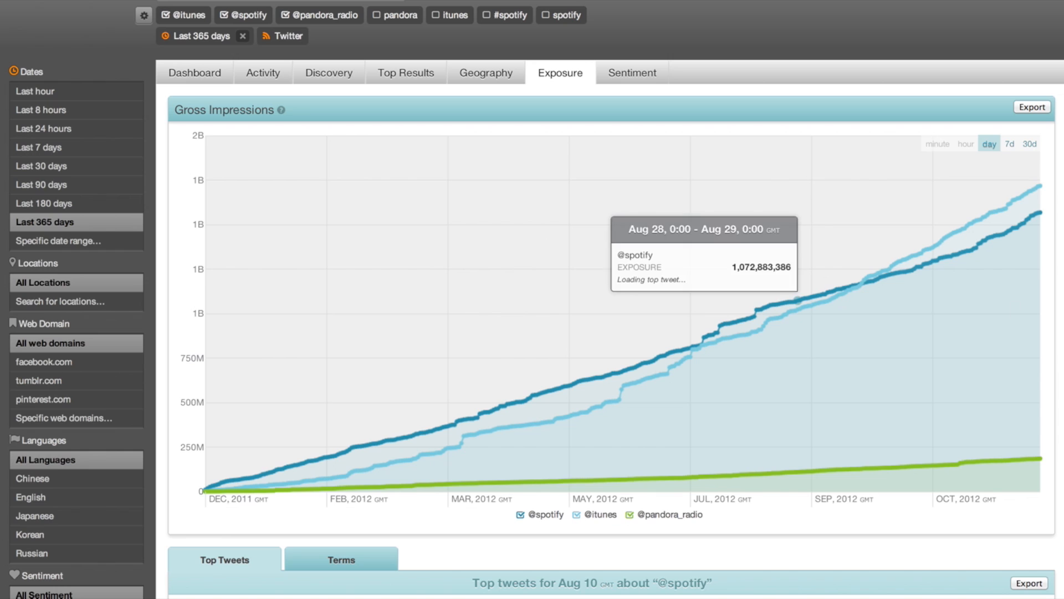
mouse_move(762, 105)
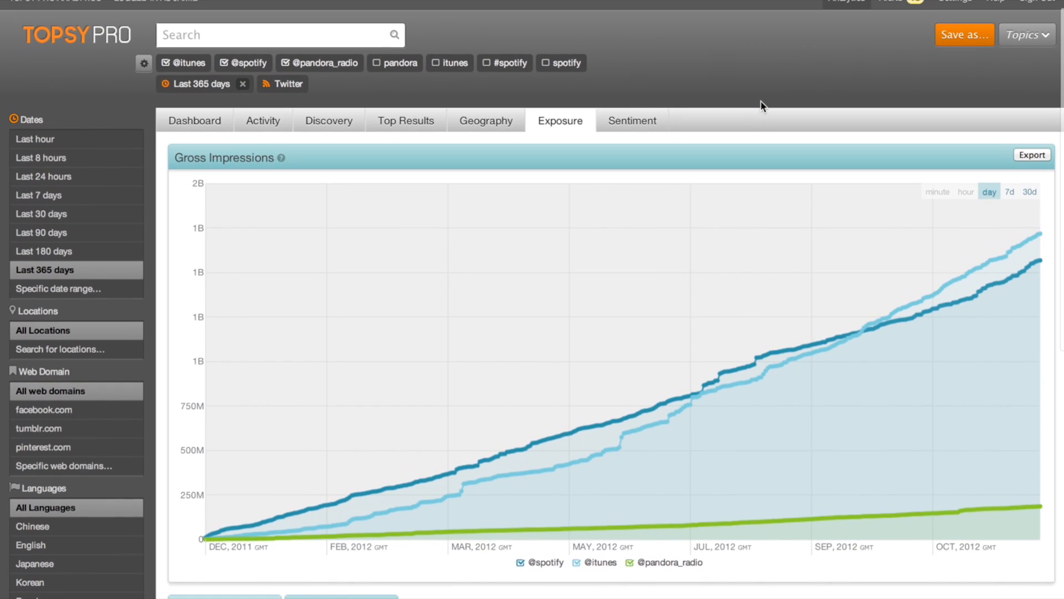
scroll("down", 3)
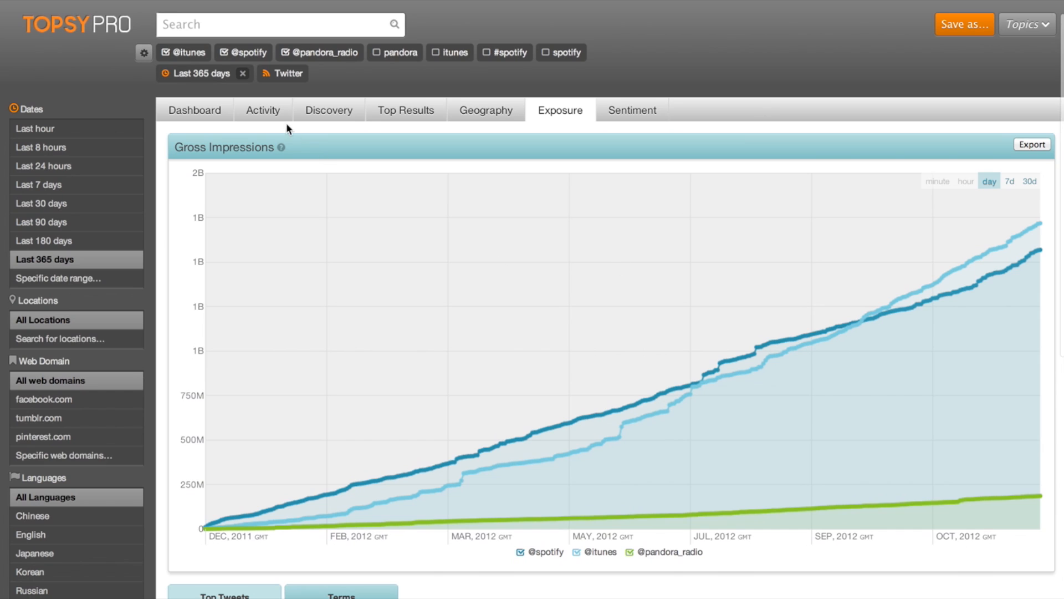